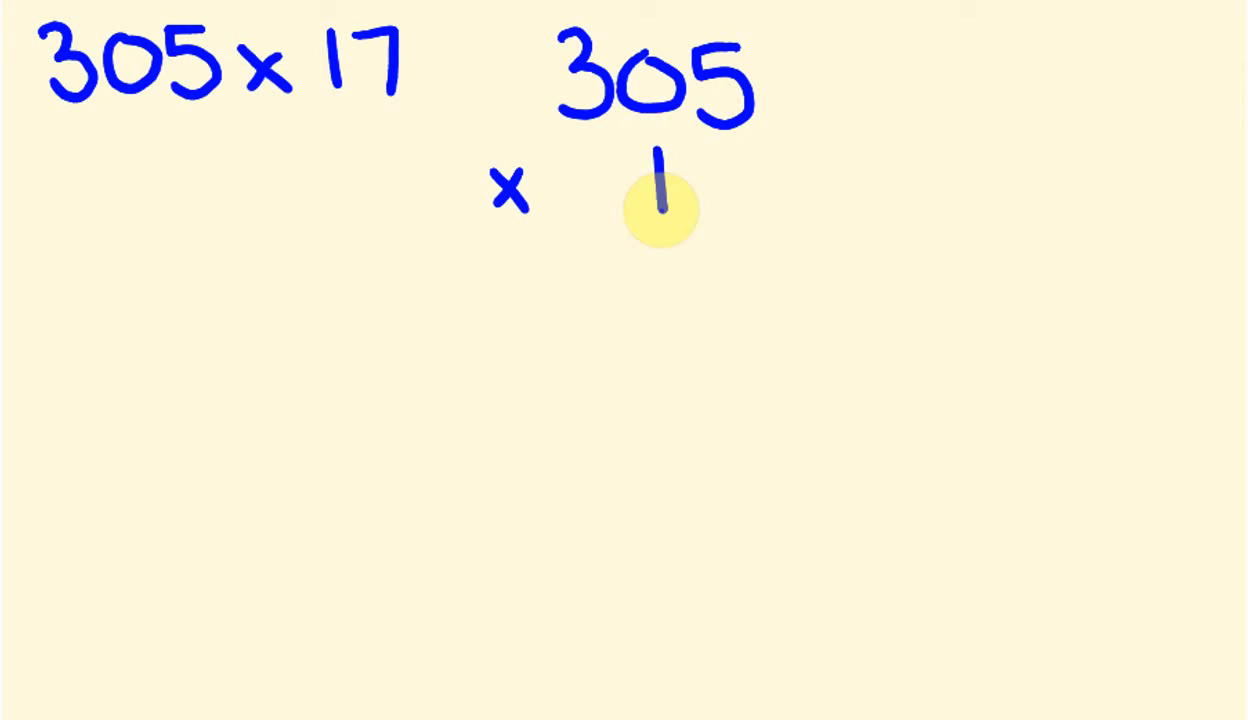
mouse_move(710, 164)
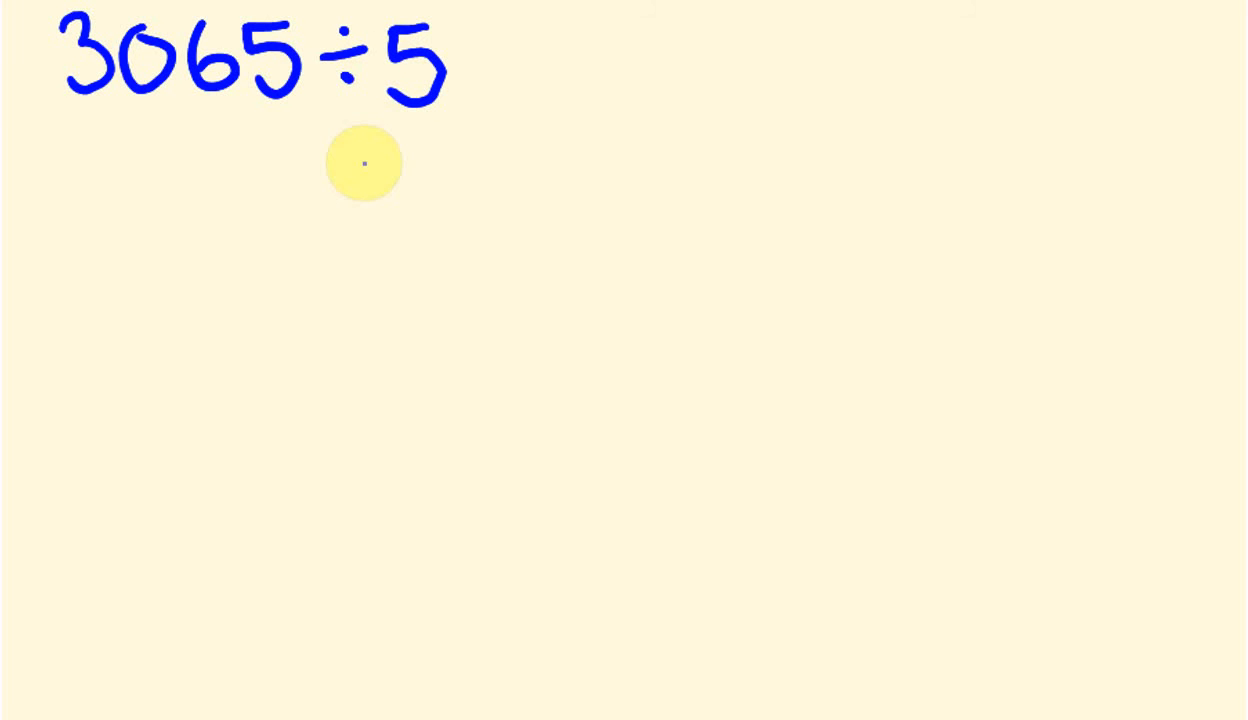
mouse_move(416, 308)
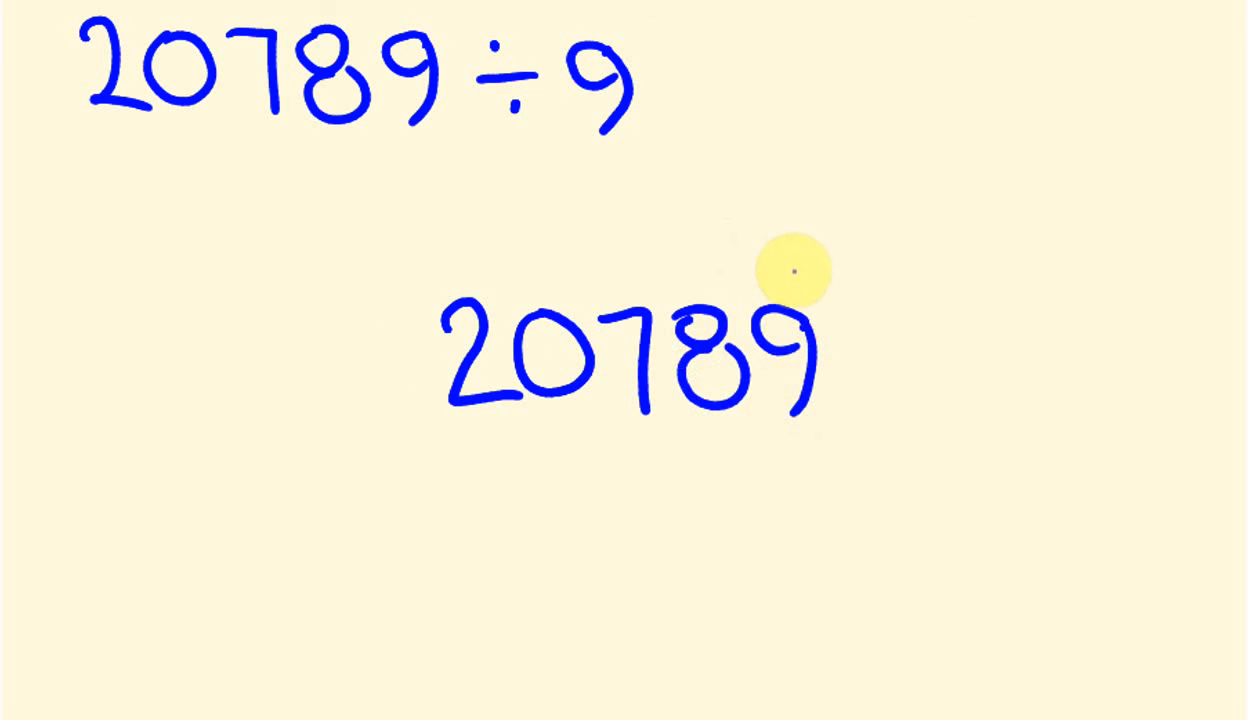
Step: Draw the long-division bracket over 20789 with the divisor 9 to its left
left_click_drag(796, 264, 344, 424)
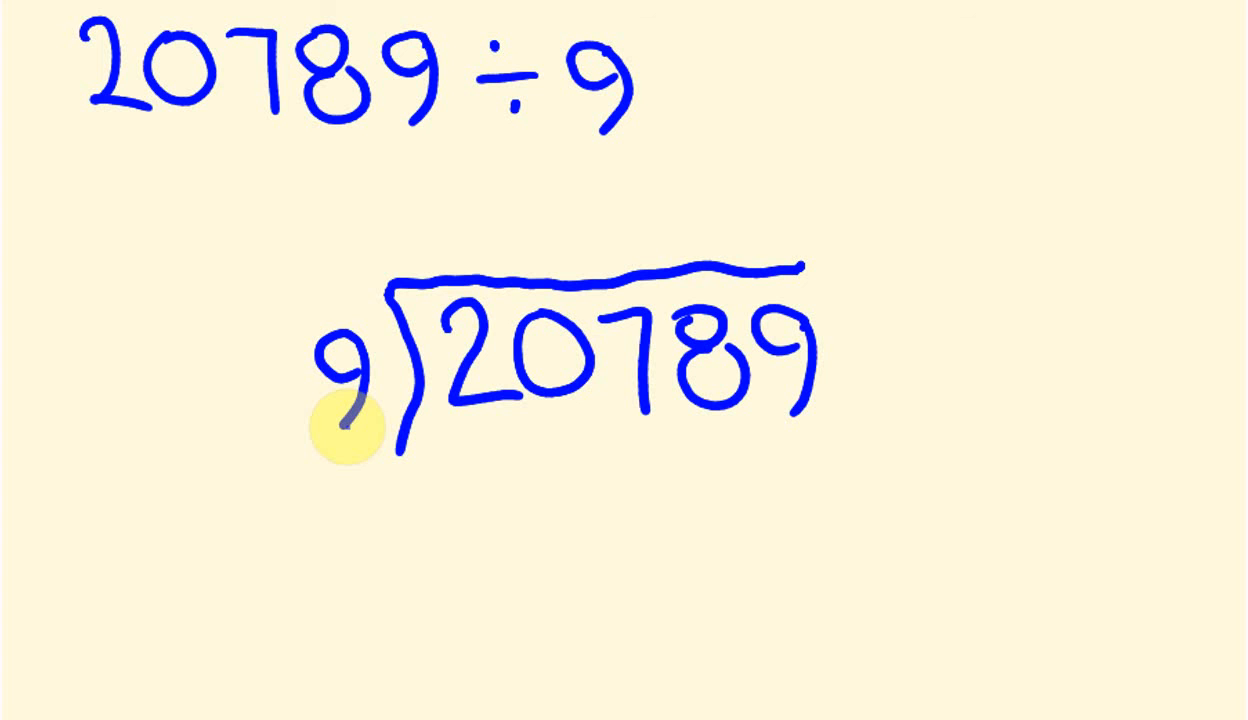